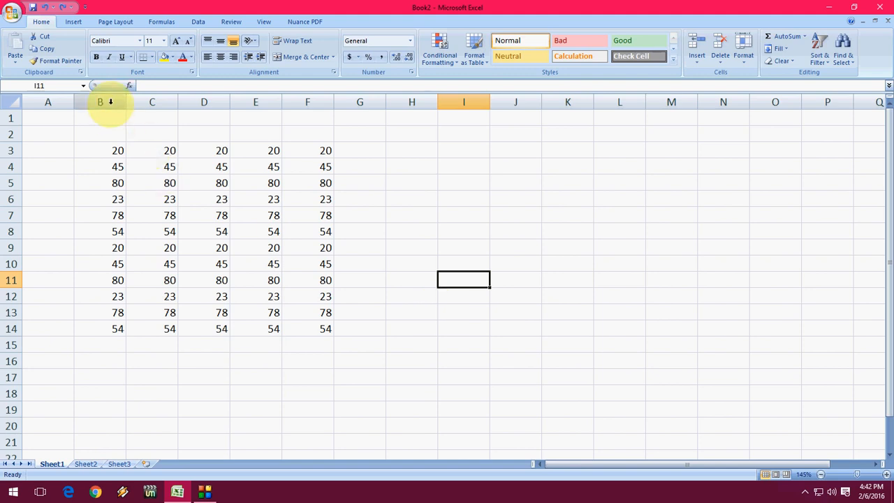
Format column B as Currency with the ¥ Japanese (Japan) symbol and two decimals.
{"action": "left_click", "coordinate": [100, 102]}
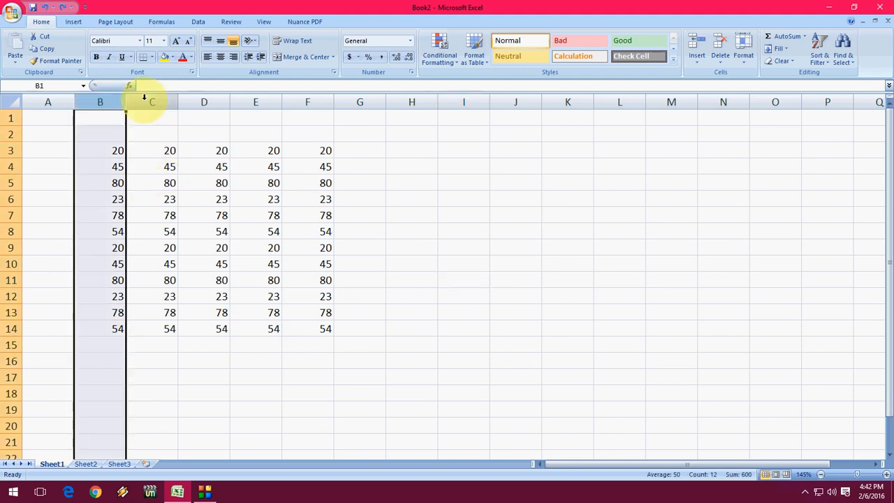
{"action": "left_click", "coordinate": [308, 117]}
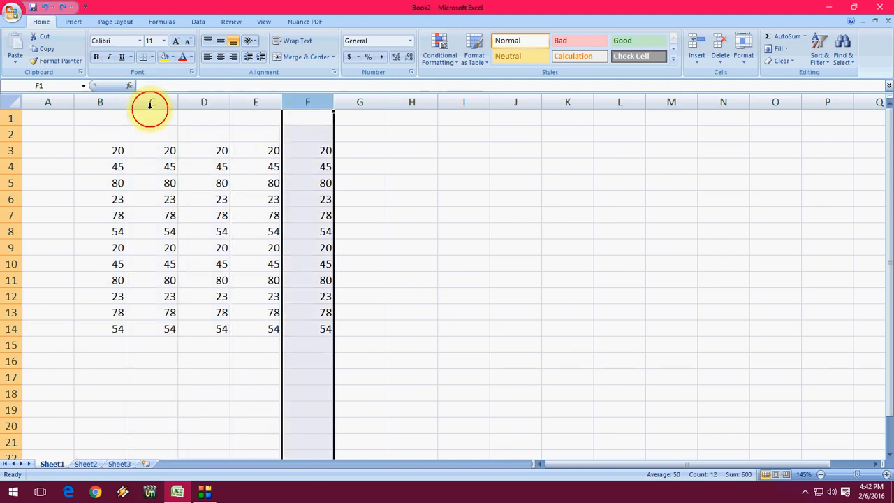
{"action": "left_click", "coordinate": [101, 117]}
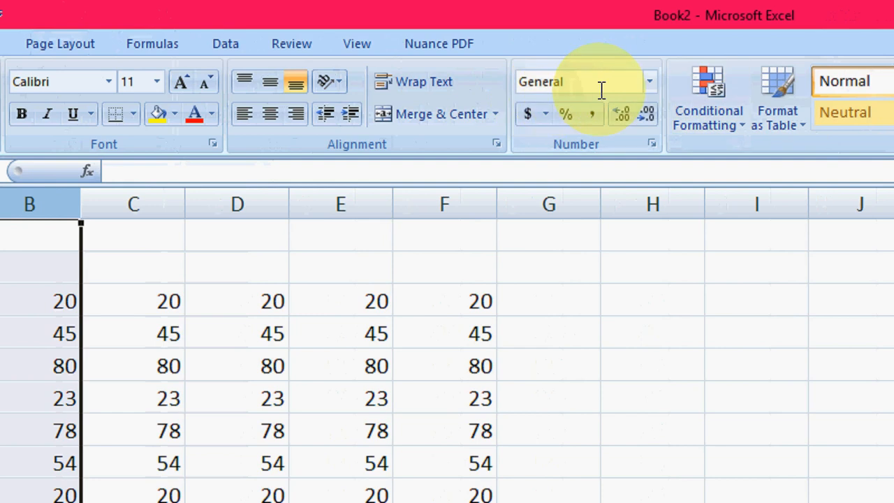
{"action": "left_click", "coordinate": [648, 81]}
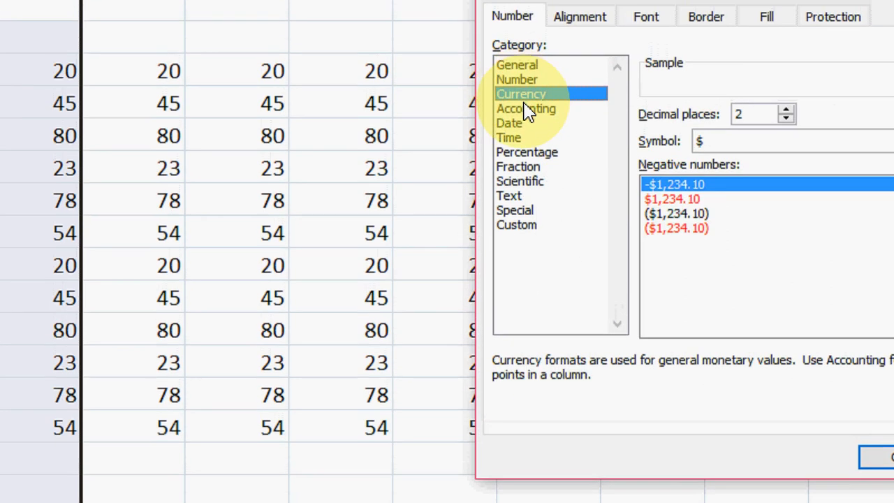
{"action": "left_click", "coordinate": [821, 142]}
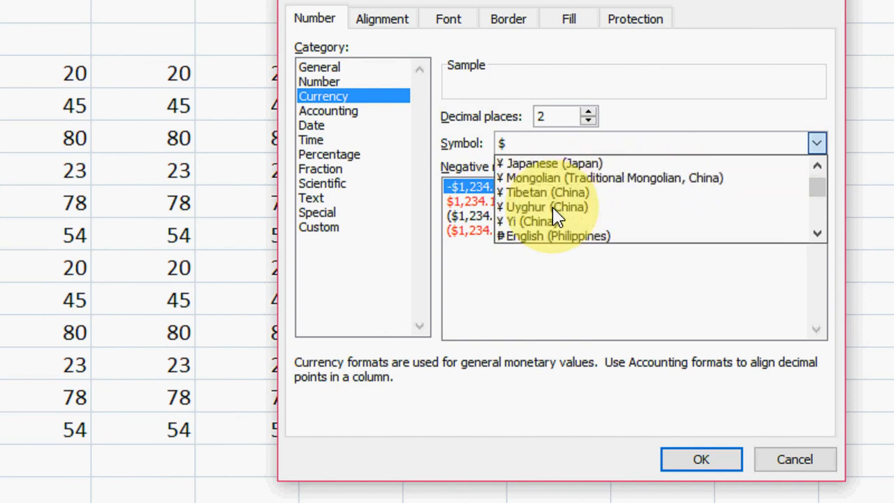
{"action": "left_click", "coordinate": [552, 162]}
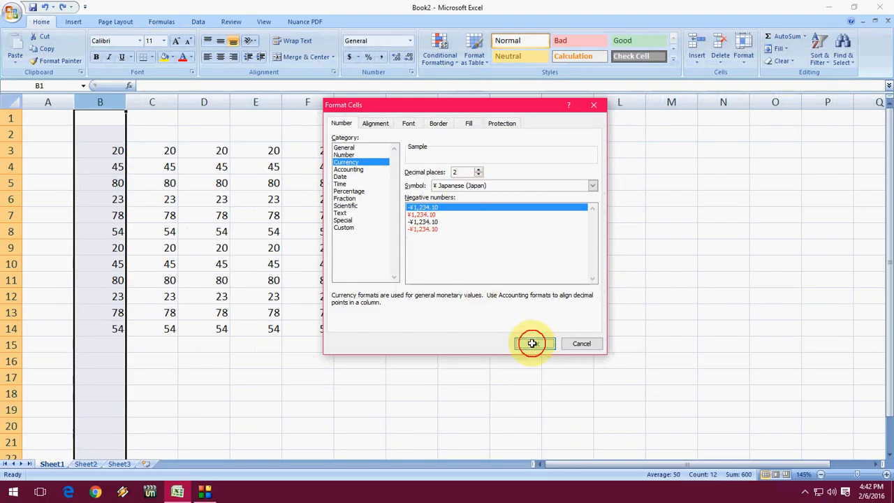
{"action": "left_click", "coordinate": [532, 343]}
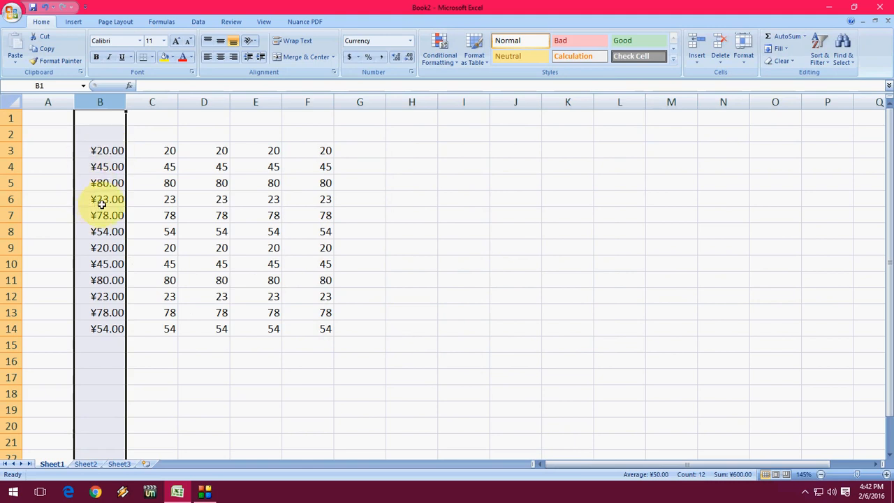
Format column C as Currency with the ₮ Mongolian (Cyrillic, Mongolia) symbol and two decimals.
{"action": "left_click", "coordinate": [151, 102]}
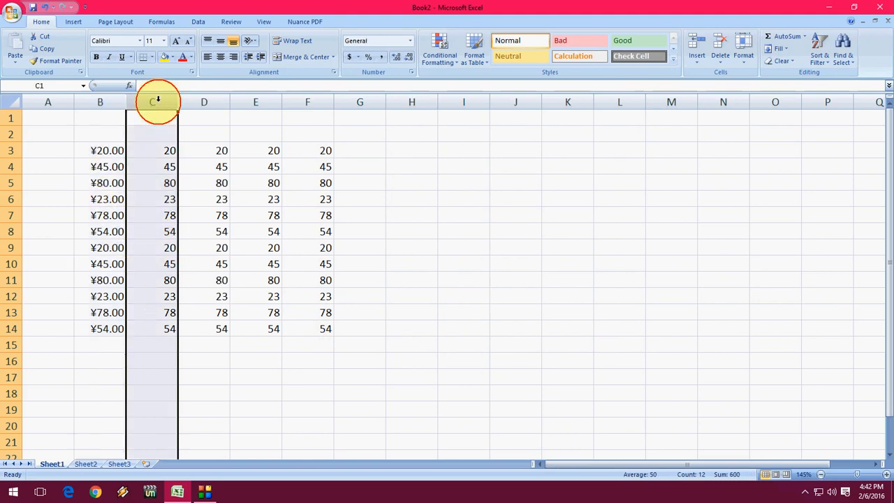
{"action": "left_click", "coordinate": [410, 43]}
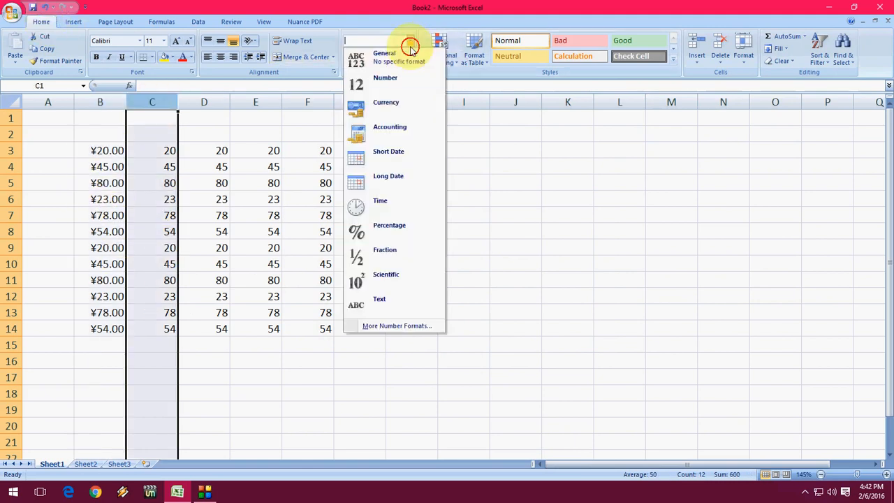
{"action": "left_click", "coordinate": [397, 326]}
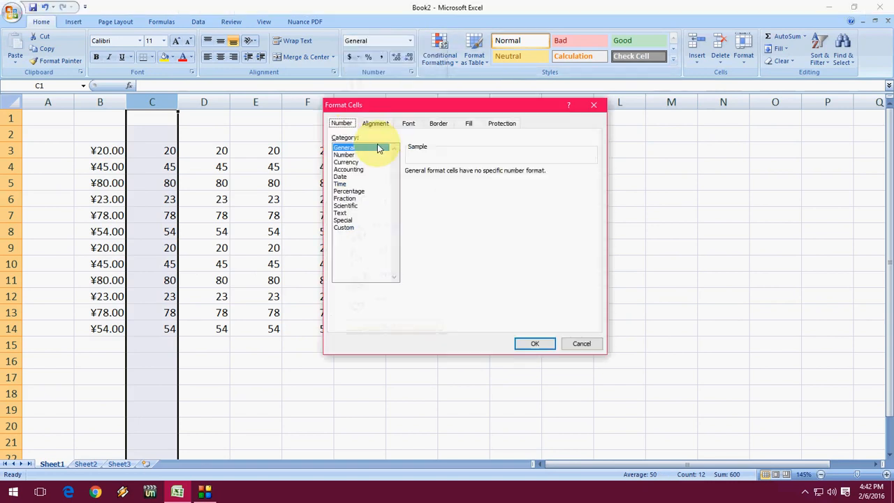
{"action": "left_click", "coordinate": [346, 162]}
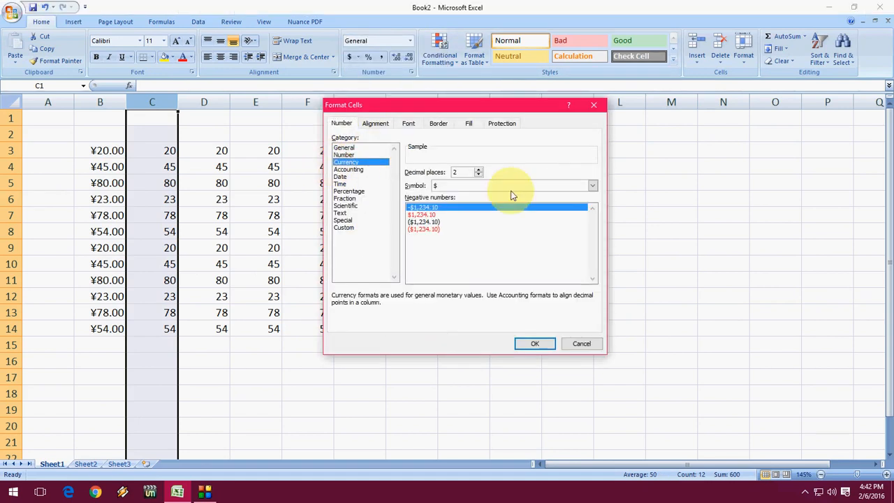
{"action": "left_click", "coordinate": [593, 185]}
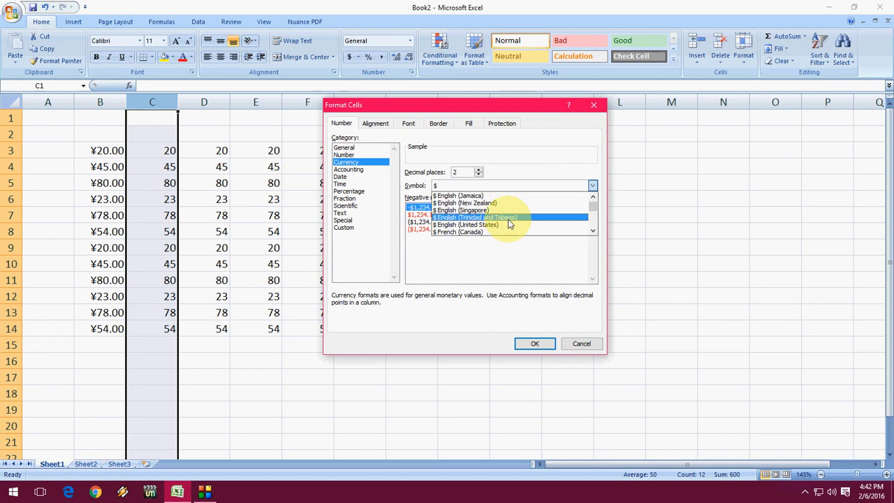
{"action": "scroll", "scroll_direction": "down", "scroll_amount": 3}
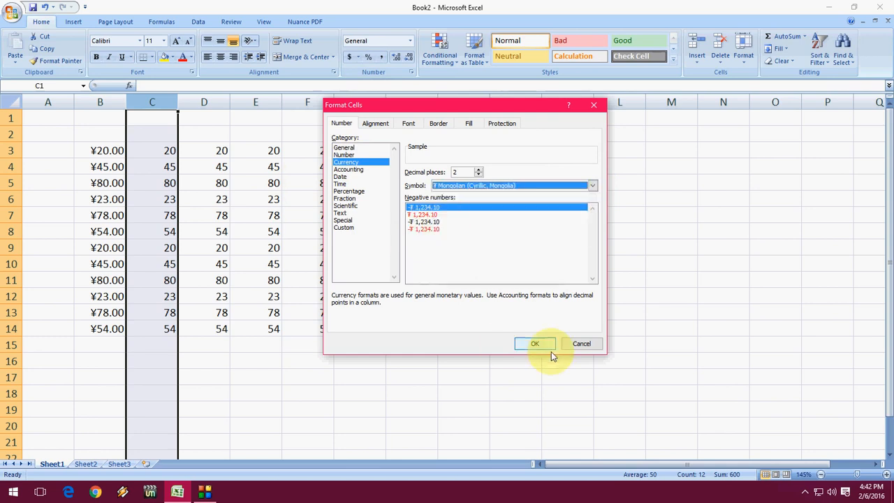
{"action": "left_click", "coordinate": [534, 344]}
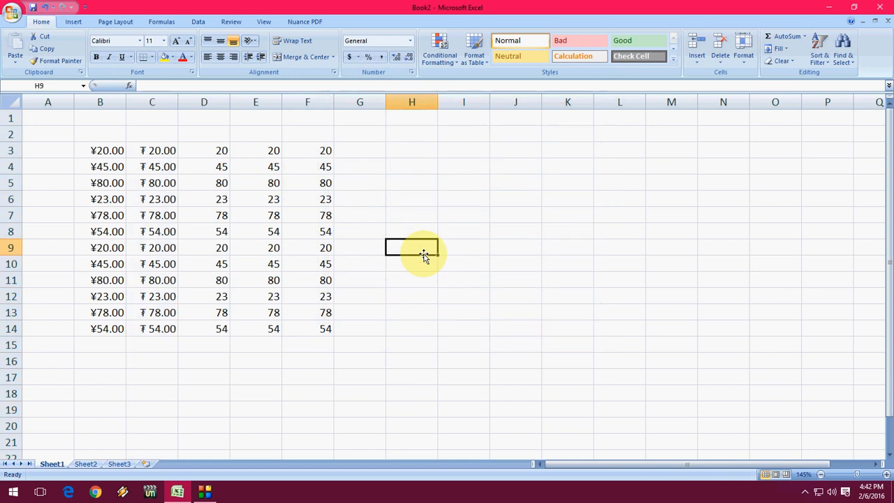